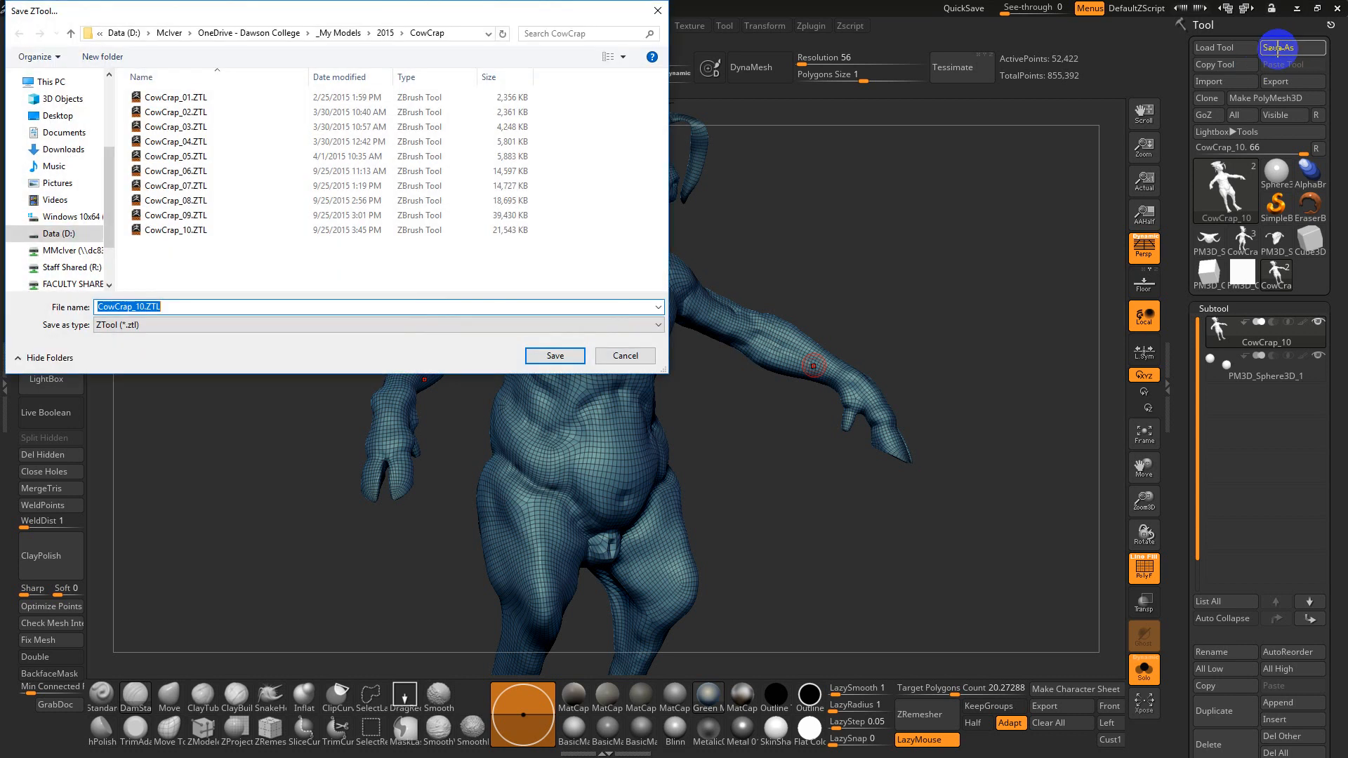
Cancel both Save As prompts and load the CowCrap_10.ZTL tool file instead.
left_click(180, 230)
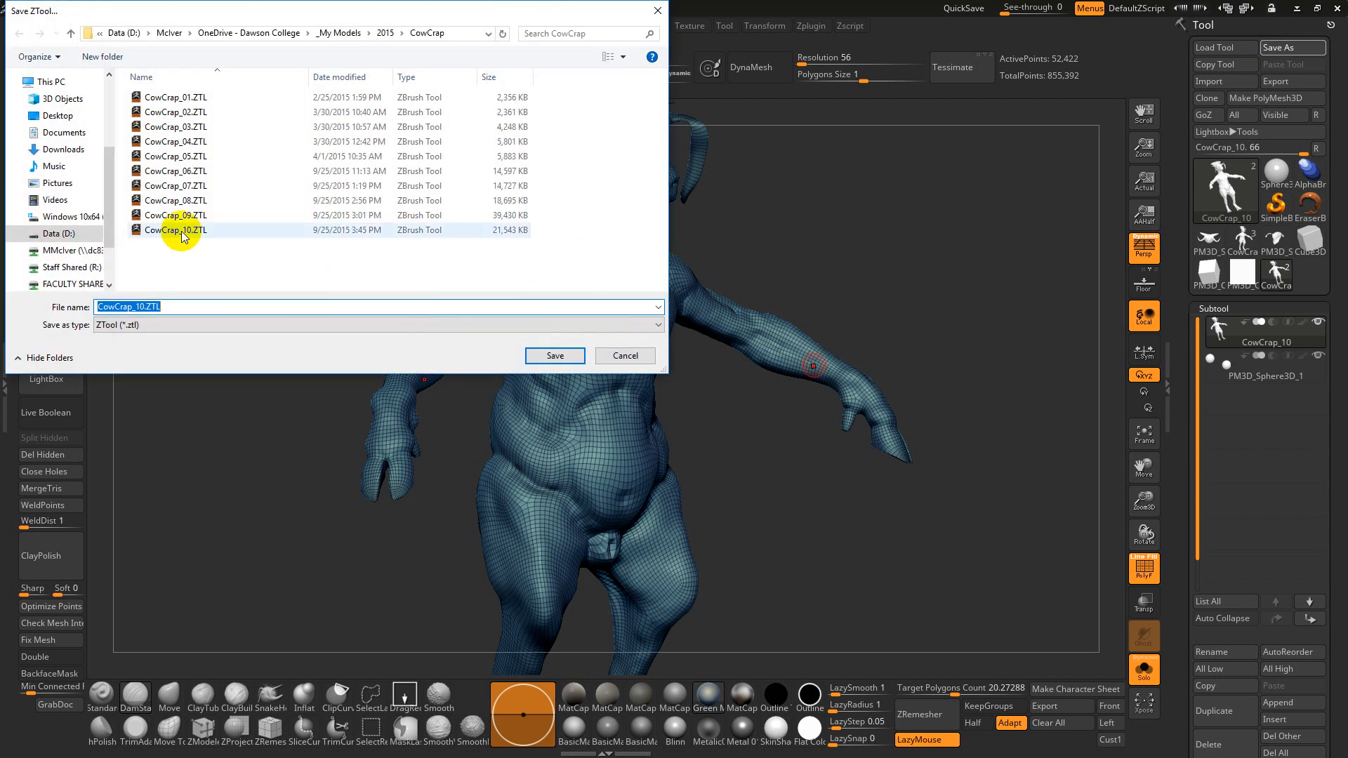
left_click(553, 355)
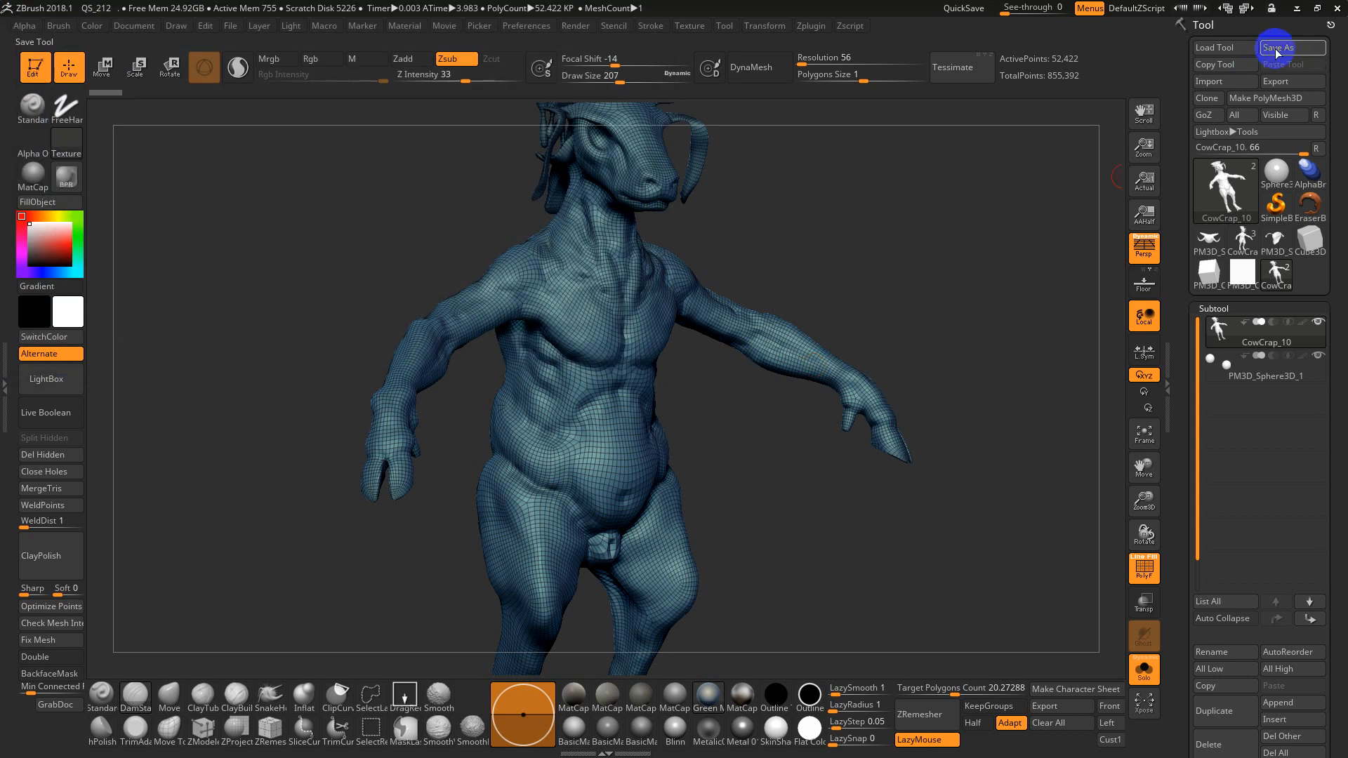
left_click(1290, 47)
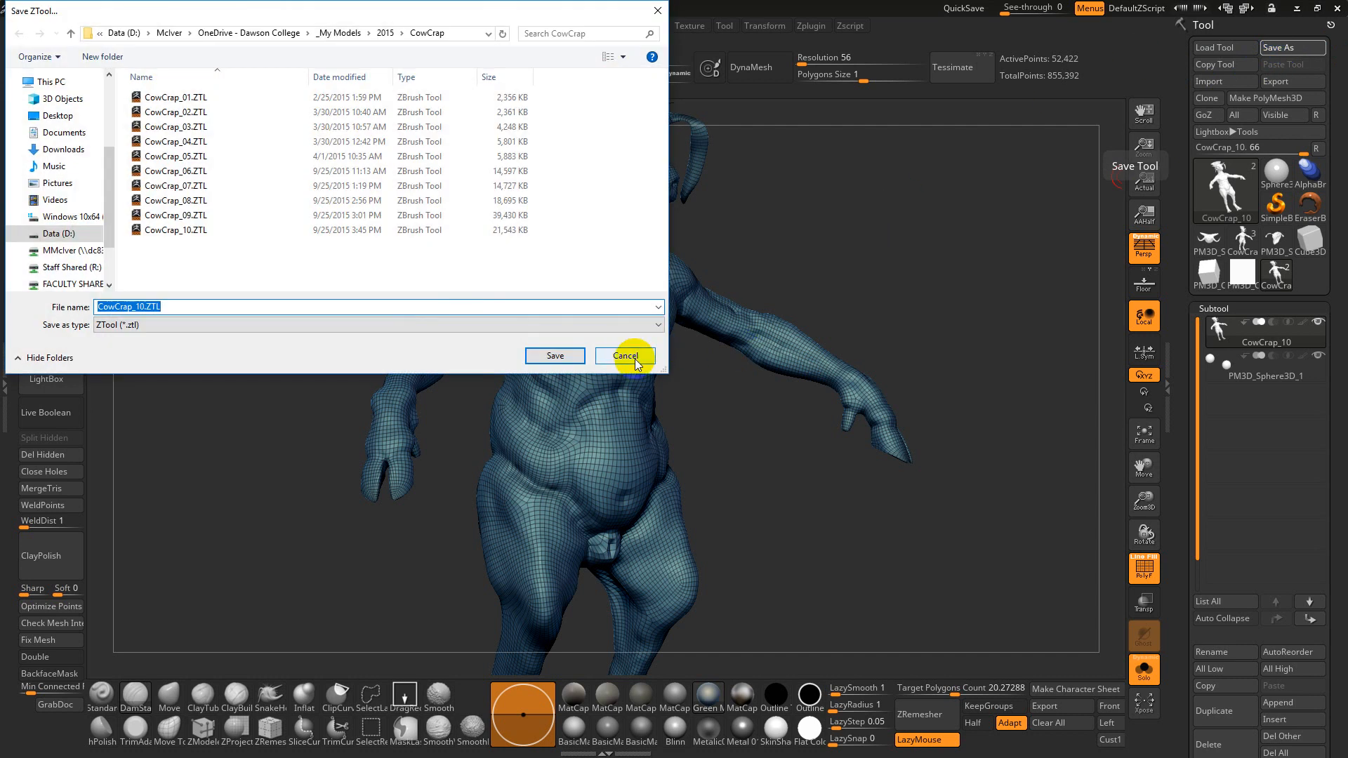
left_click(623, 356)
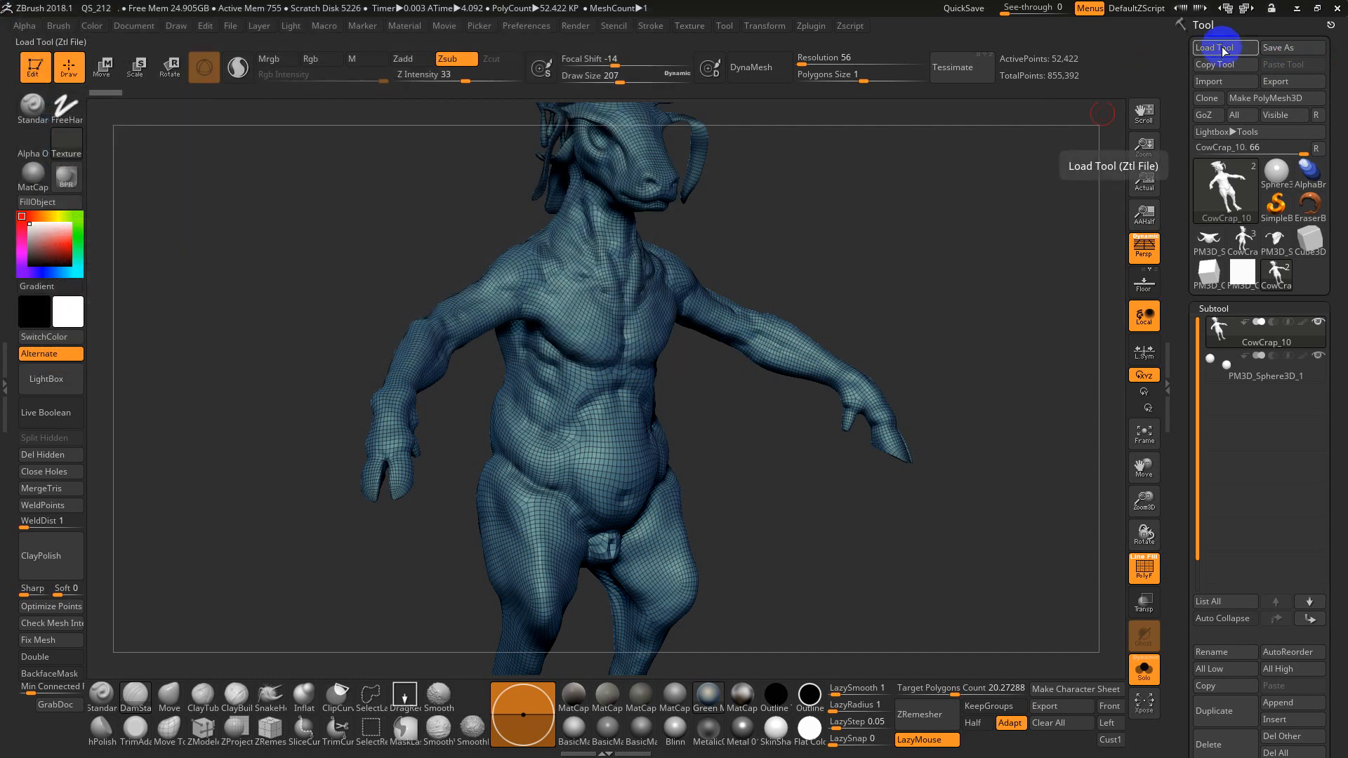
left_click(1217, 47)
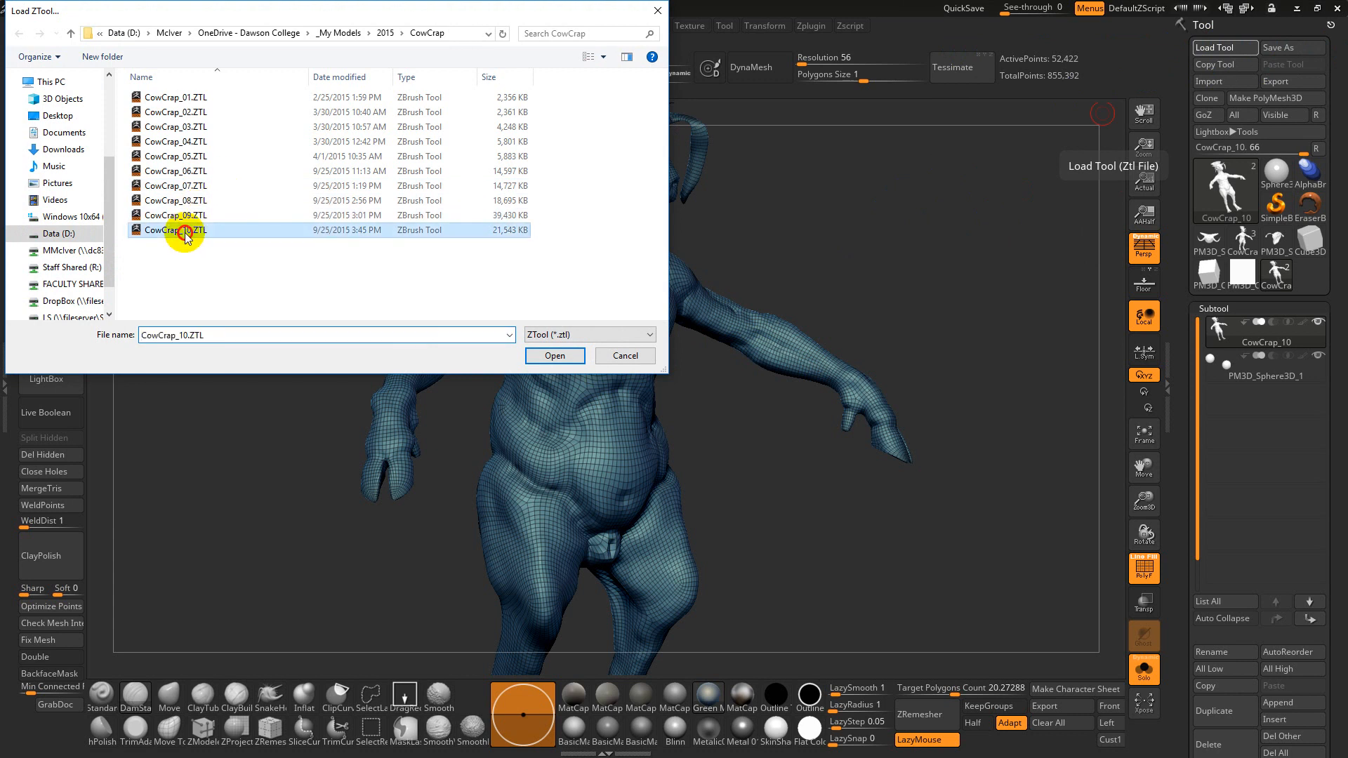
left_click(555, 355)
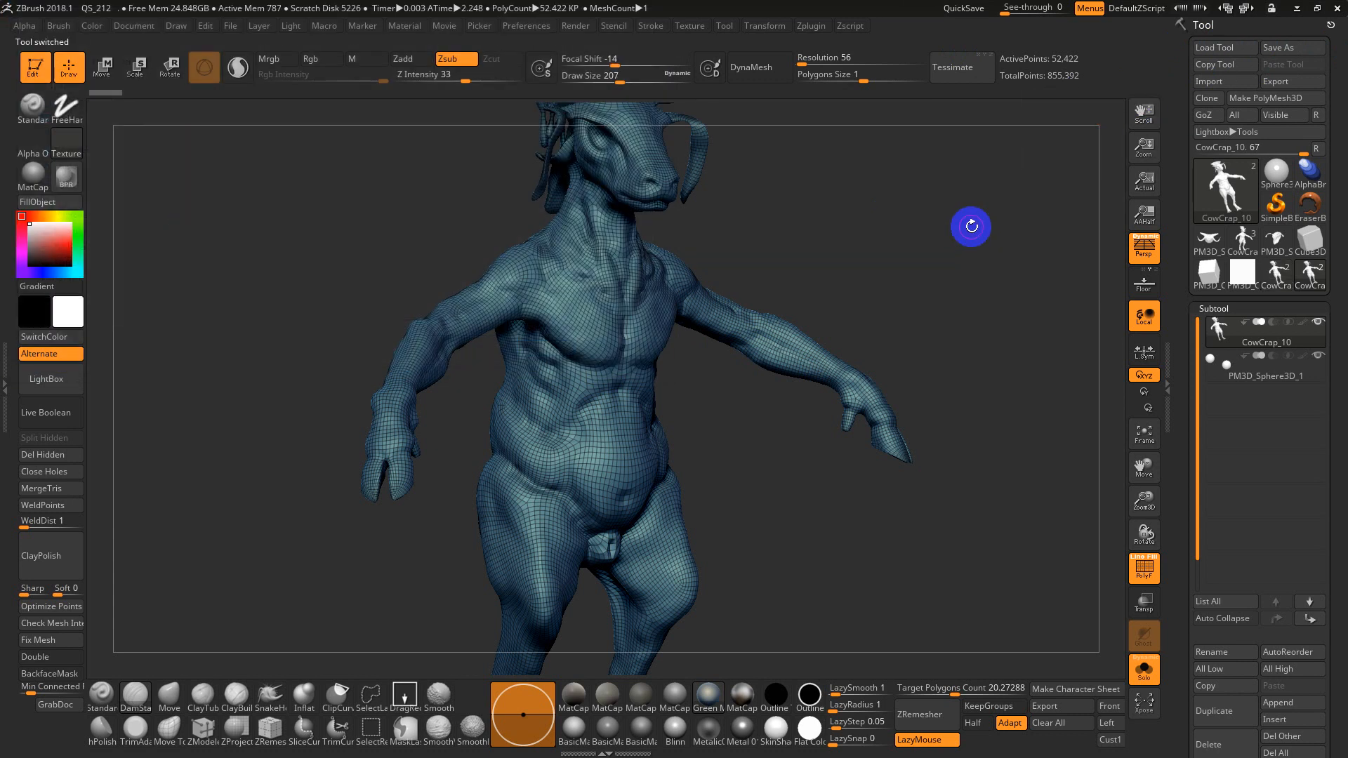
Import Hand.obj from My Models, choosing No to discard the high-resolution details.
left_click(1224, 81)
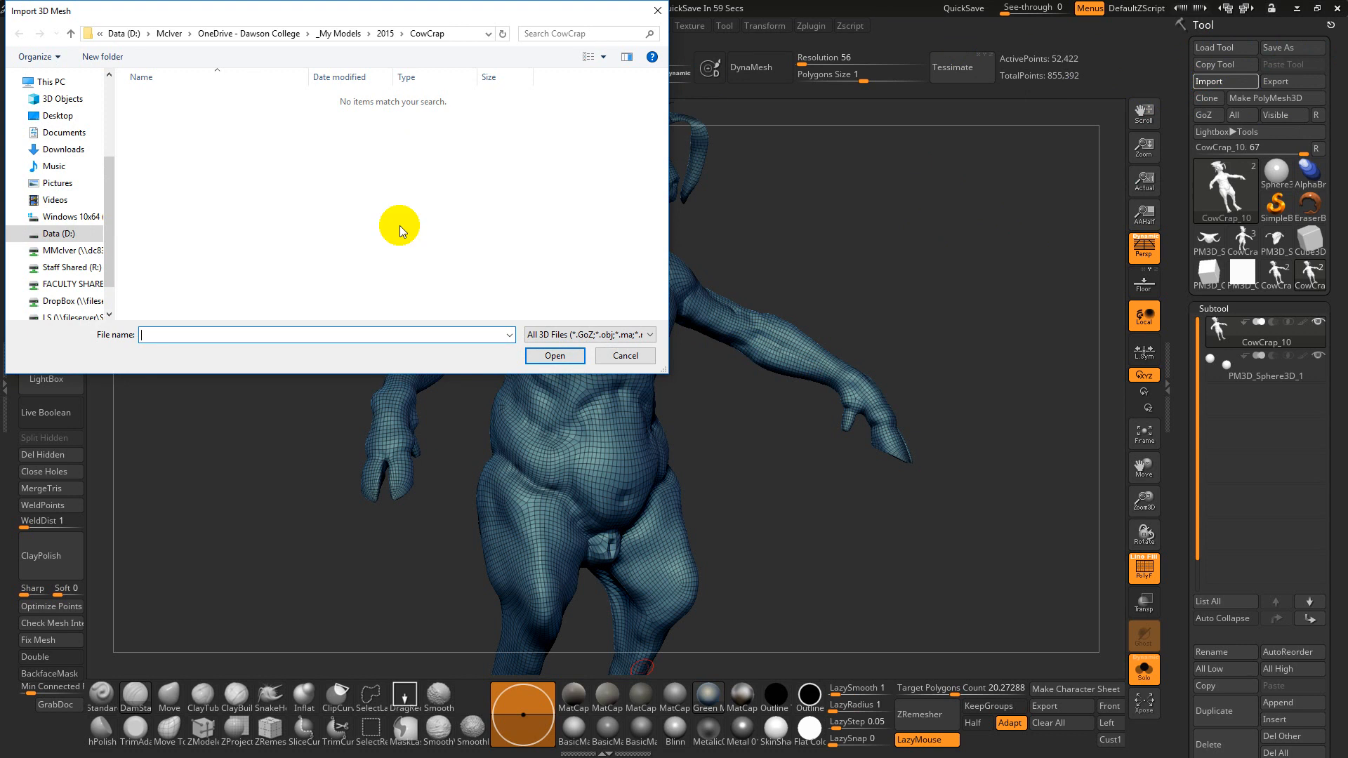
left_click(383, 34)
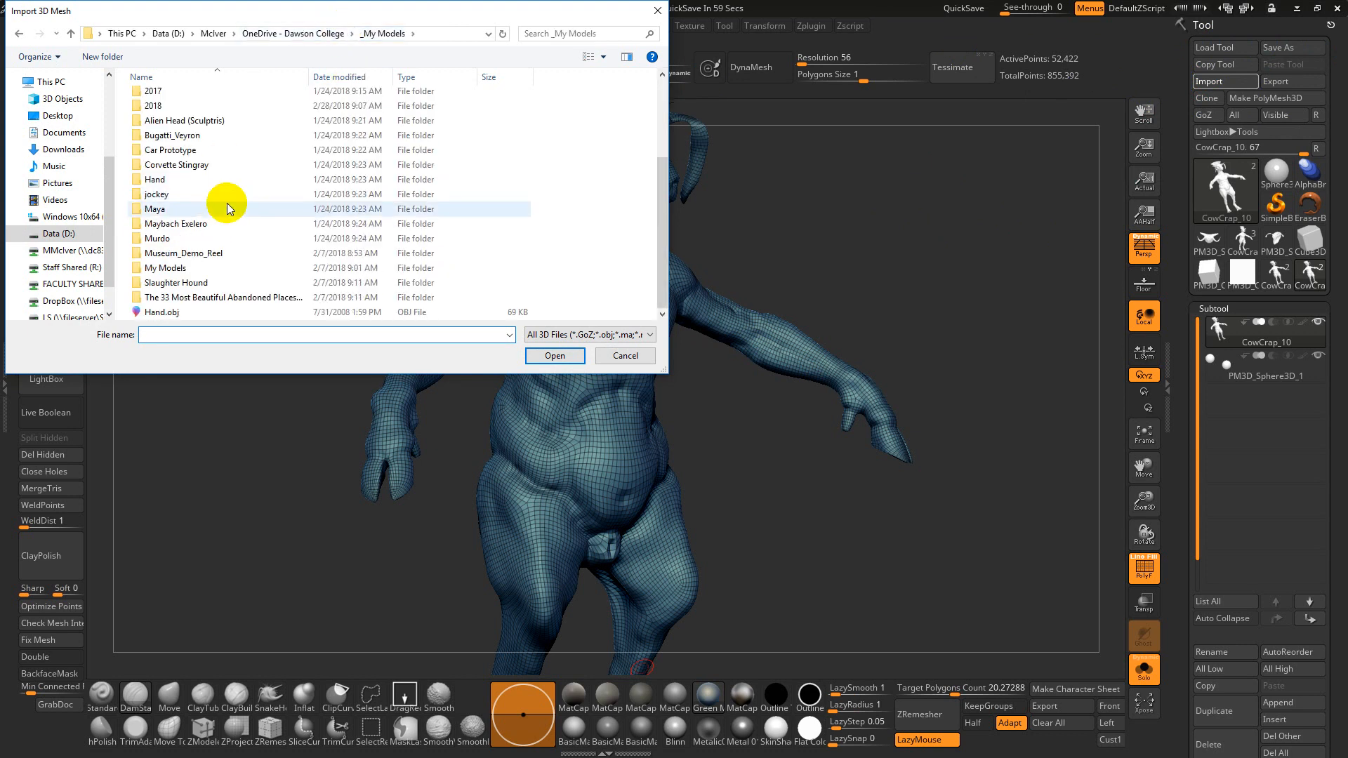
left_click(554, 356)
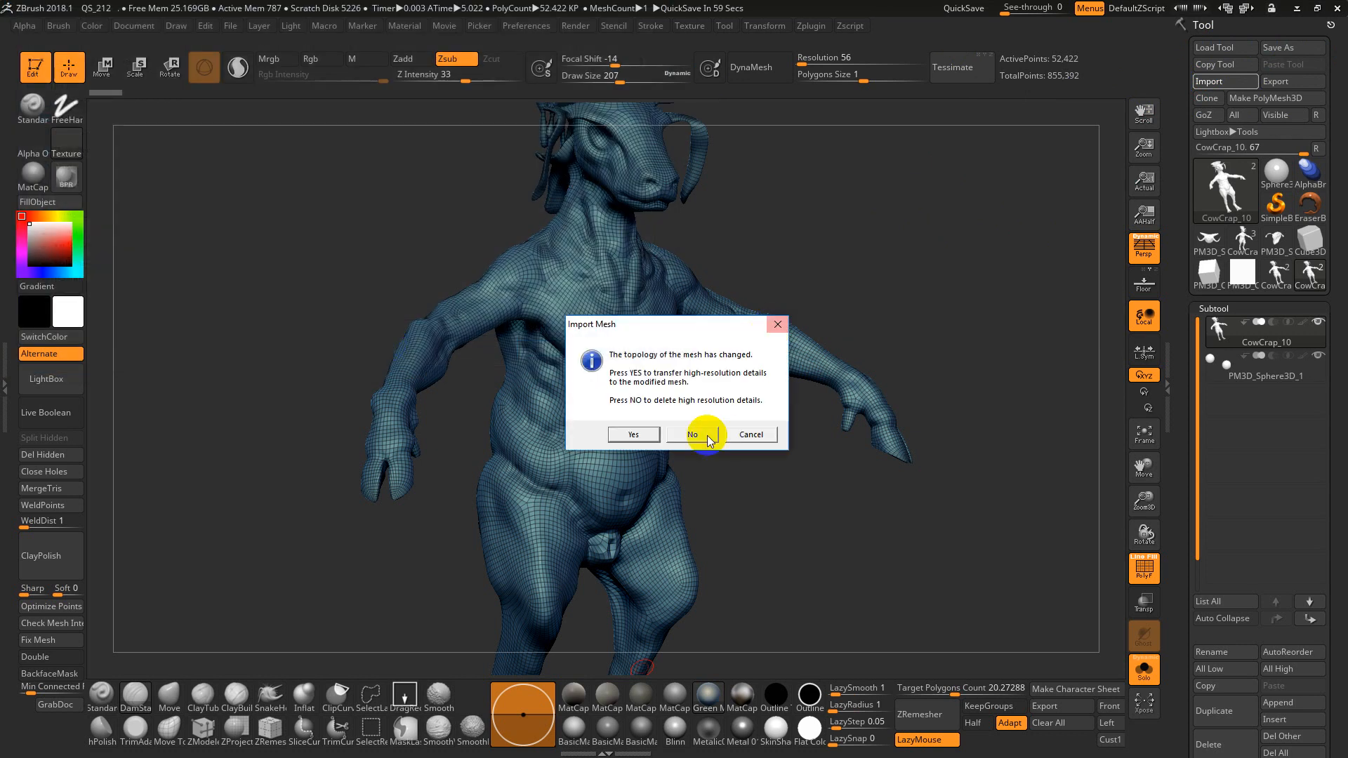
left_click(693, 434)
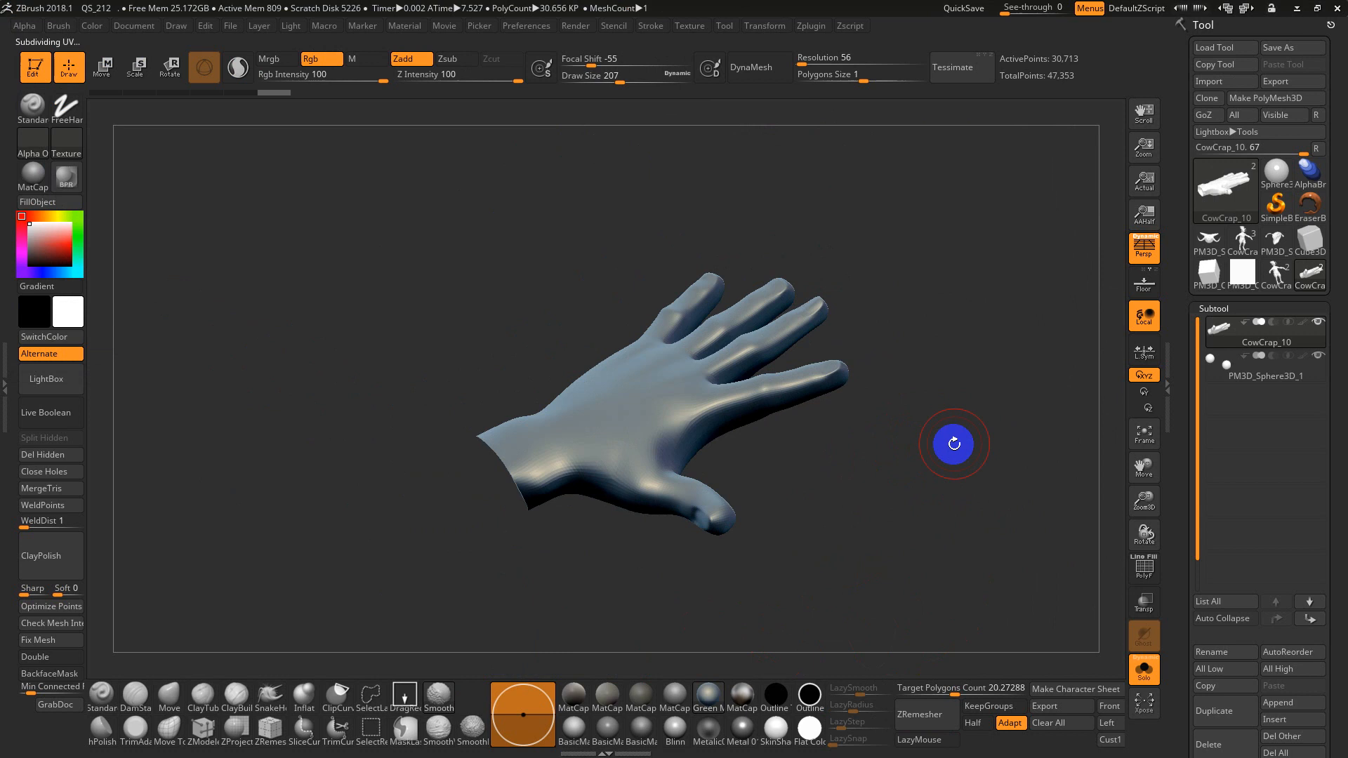
Load the Hand Of God .ZTL from the 2013 folder and select the Hand_Of_God_v012 subtool.
left_click(1223, 47)
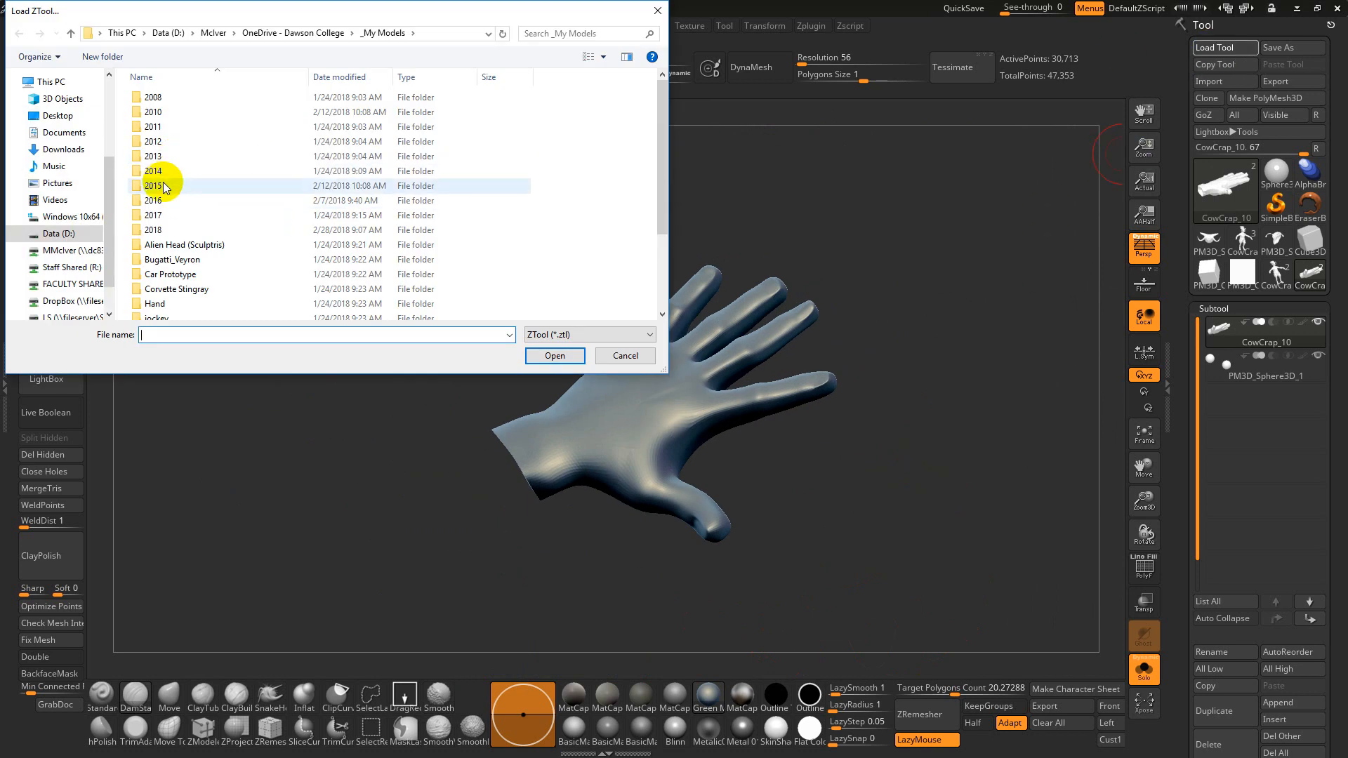
double_click(153, 186)
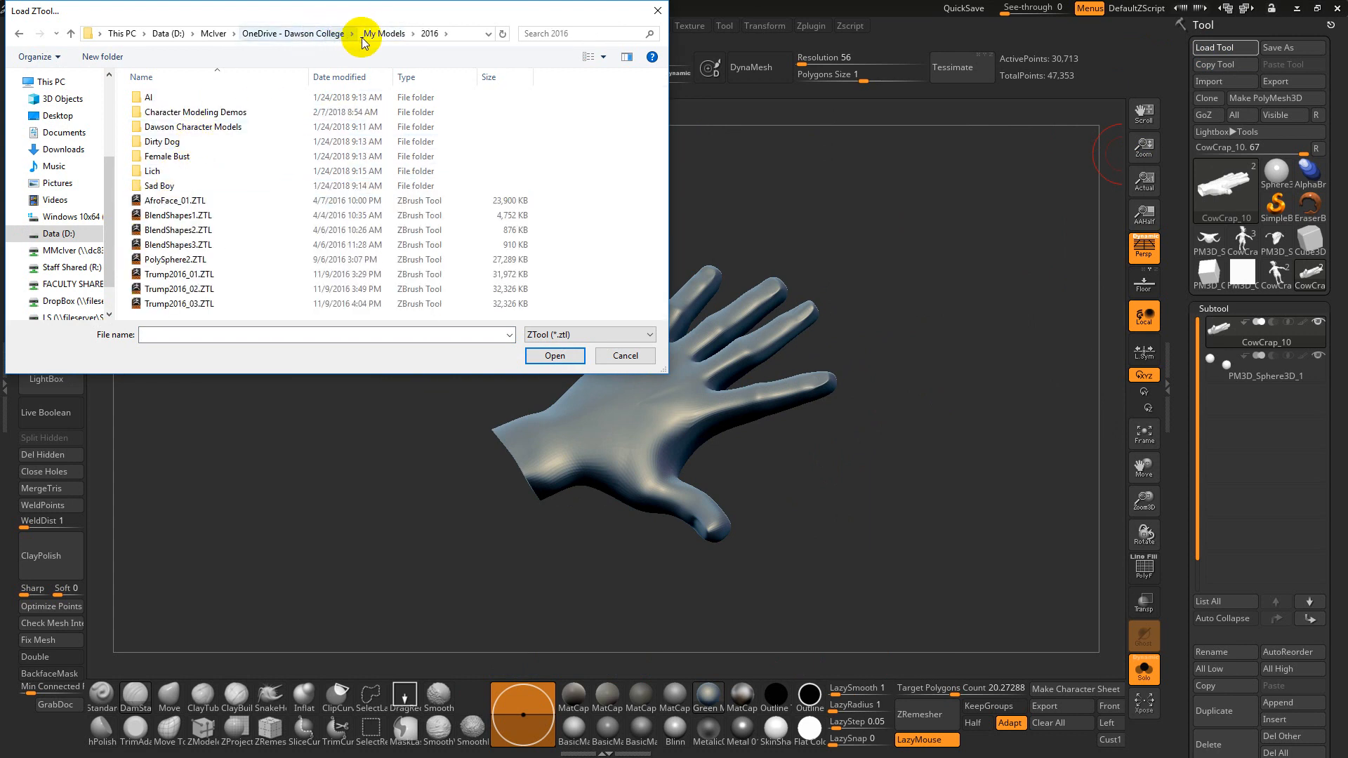
left_click(384, 33)
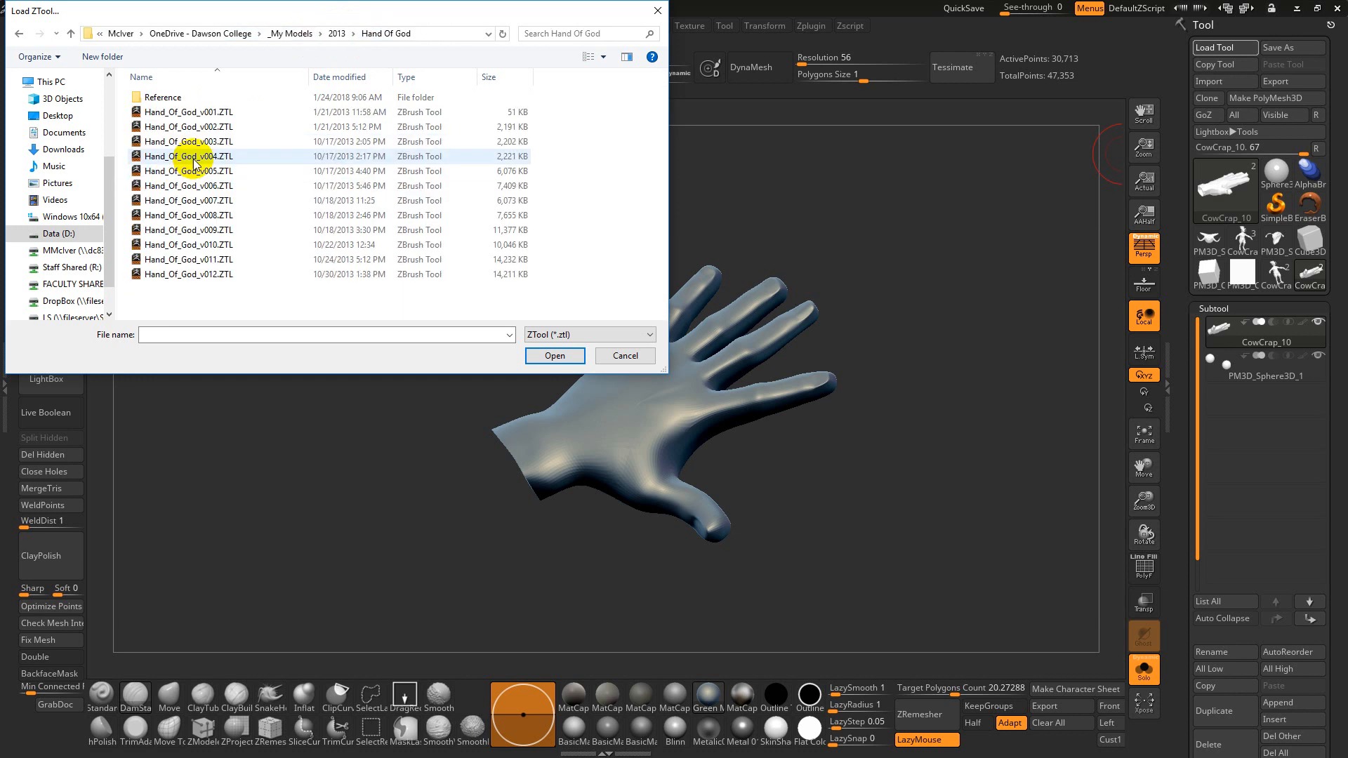
left_click(555, 356)
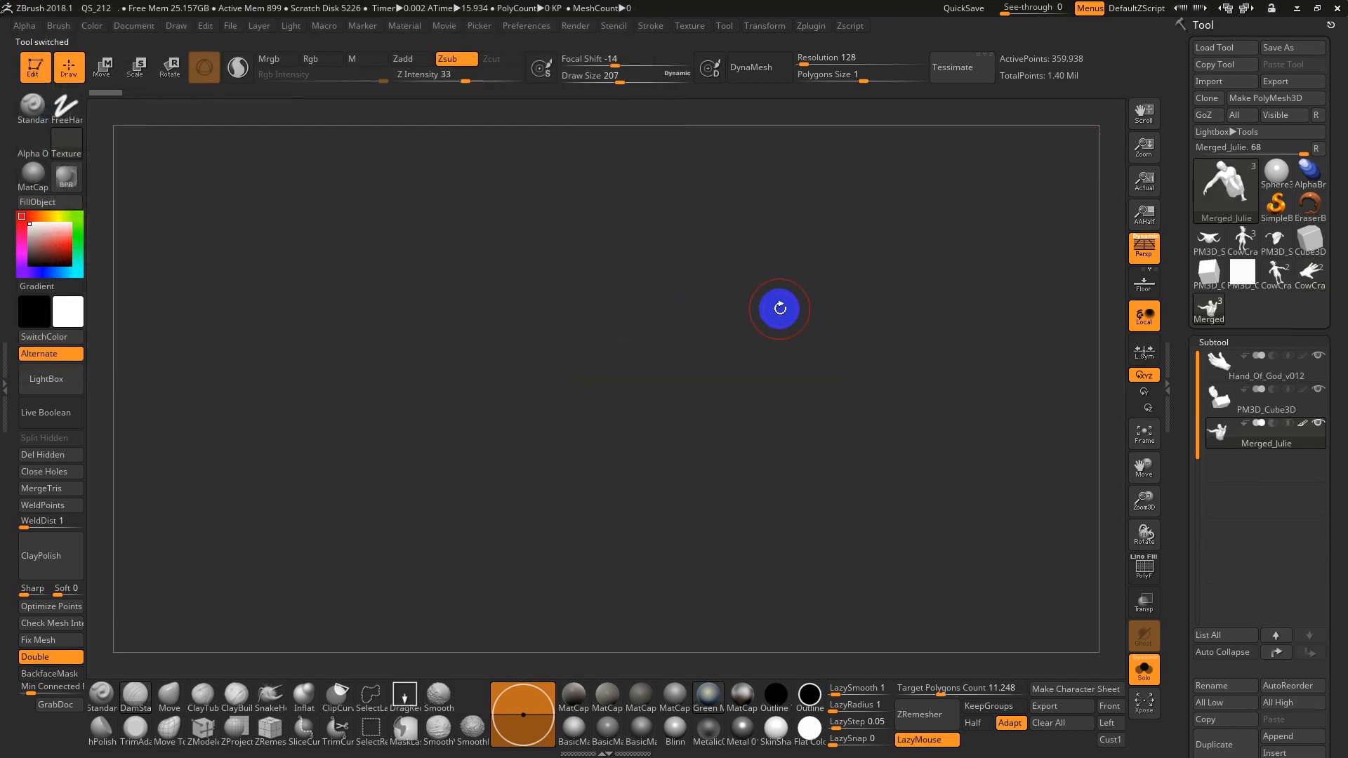
left_click(1264, 376)
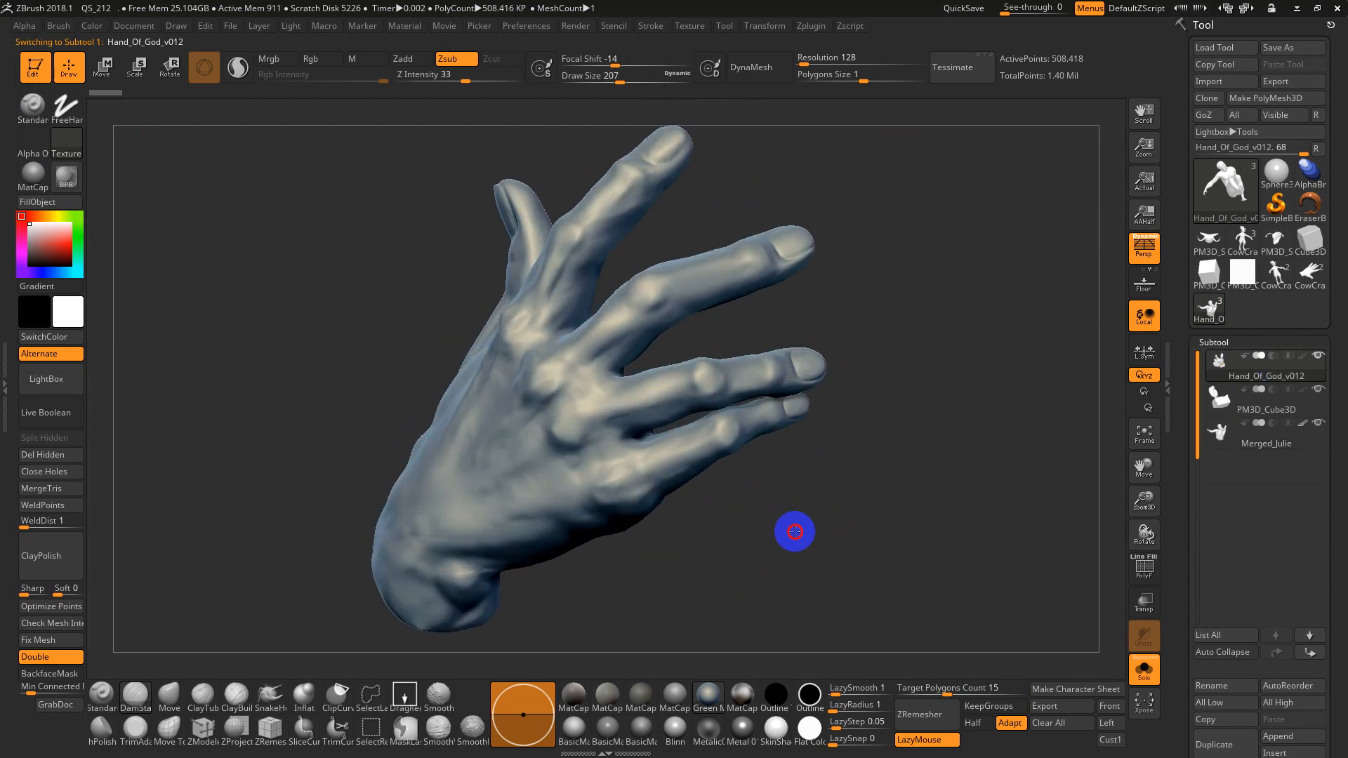
Drop the hand to its low subdivision level with PolyF showing colour groups against the rock.
left_click(1264, 408)
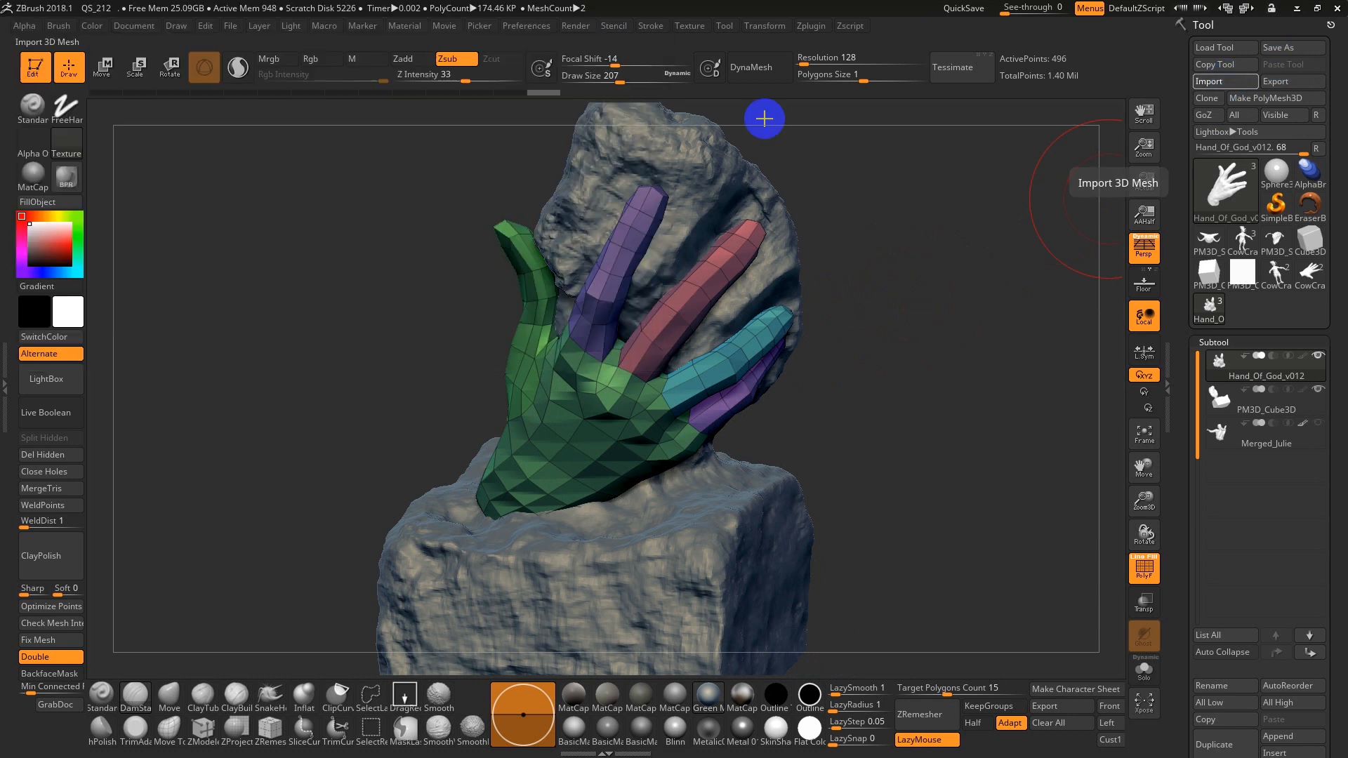
Import Hand_Of_God_v001.OBJ from the Hand Of God folder into the hand subtool.
left_click(1207, 80)
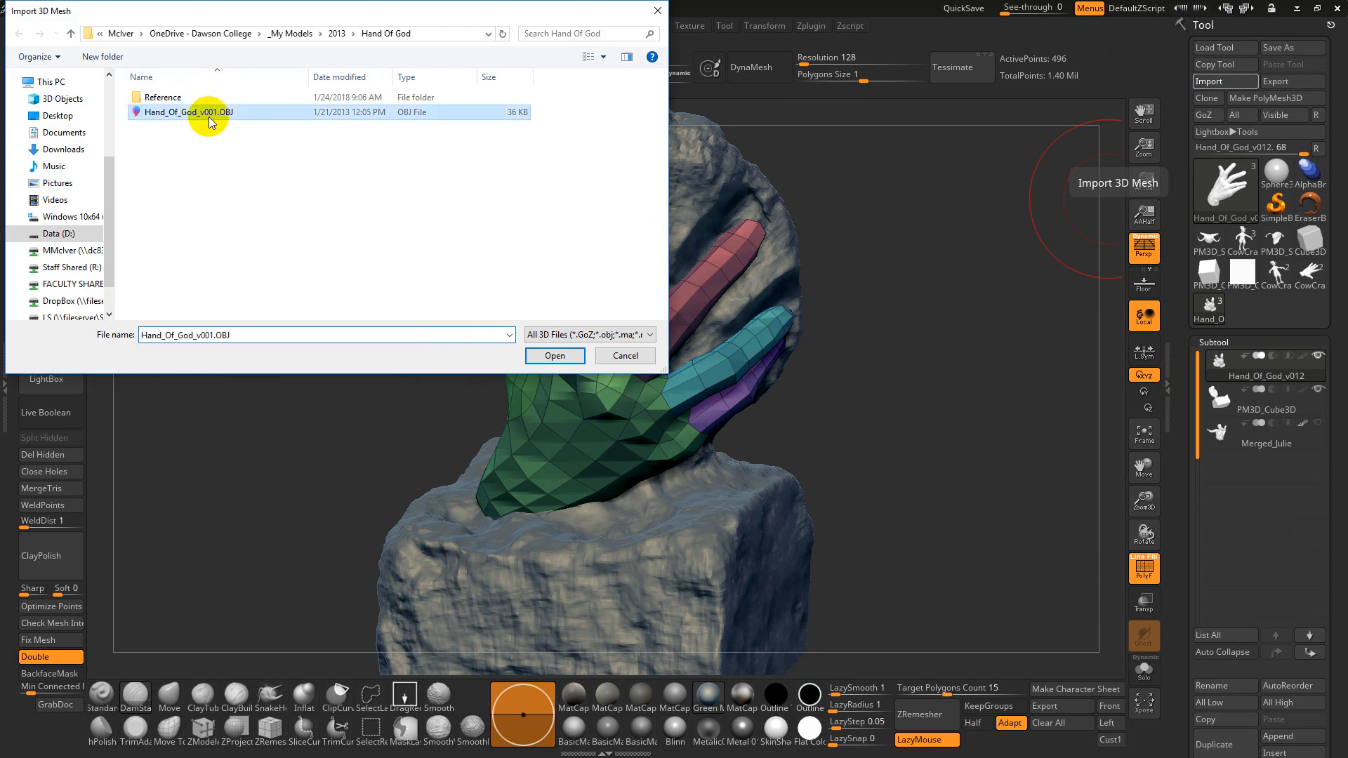
left_click(555, 356)
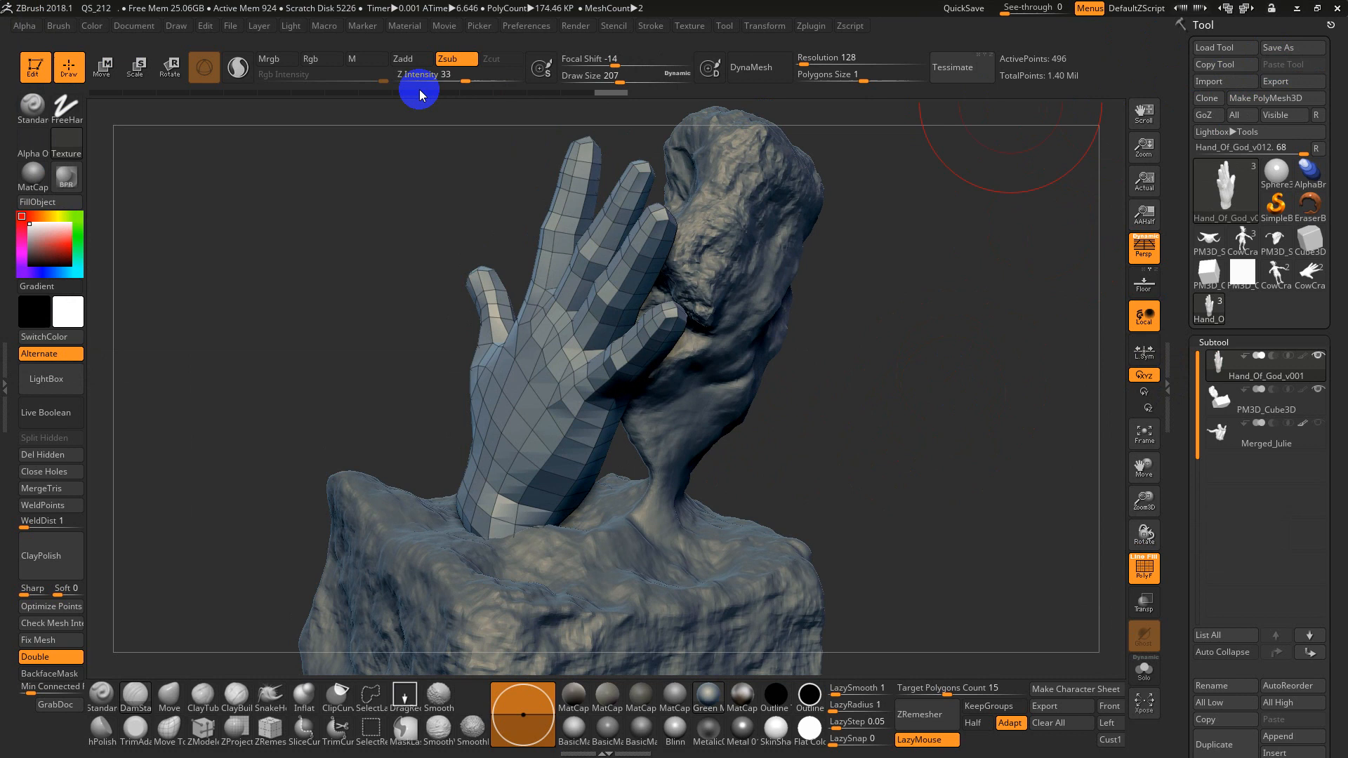
Show the Document menu with its 1473 by 820 canvas size.
left_click(134, 25)
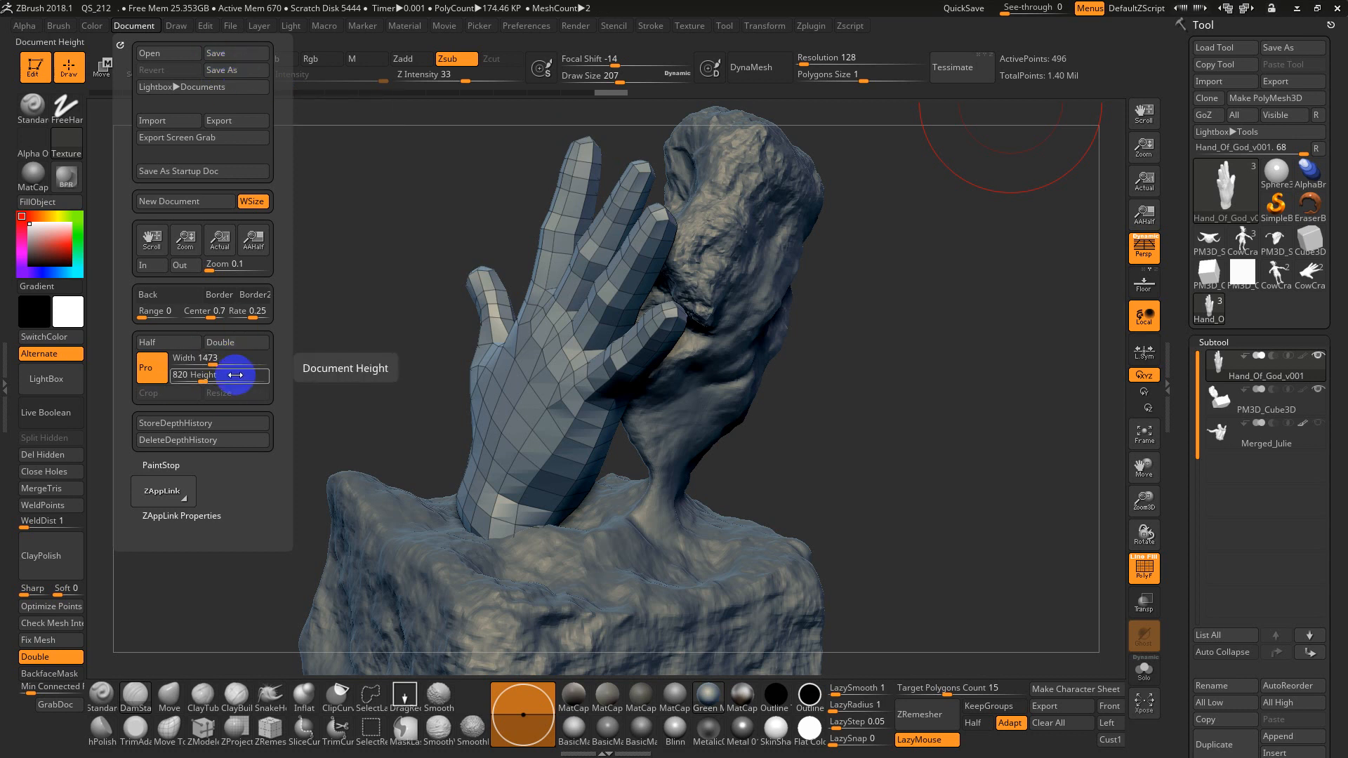
Back out of the File > Save As project dialog and reopen the File menu.
left_click(230, 26)
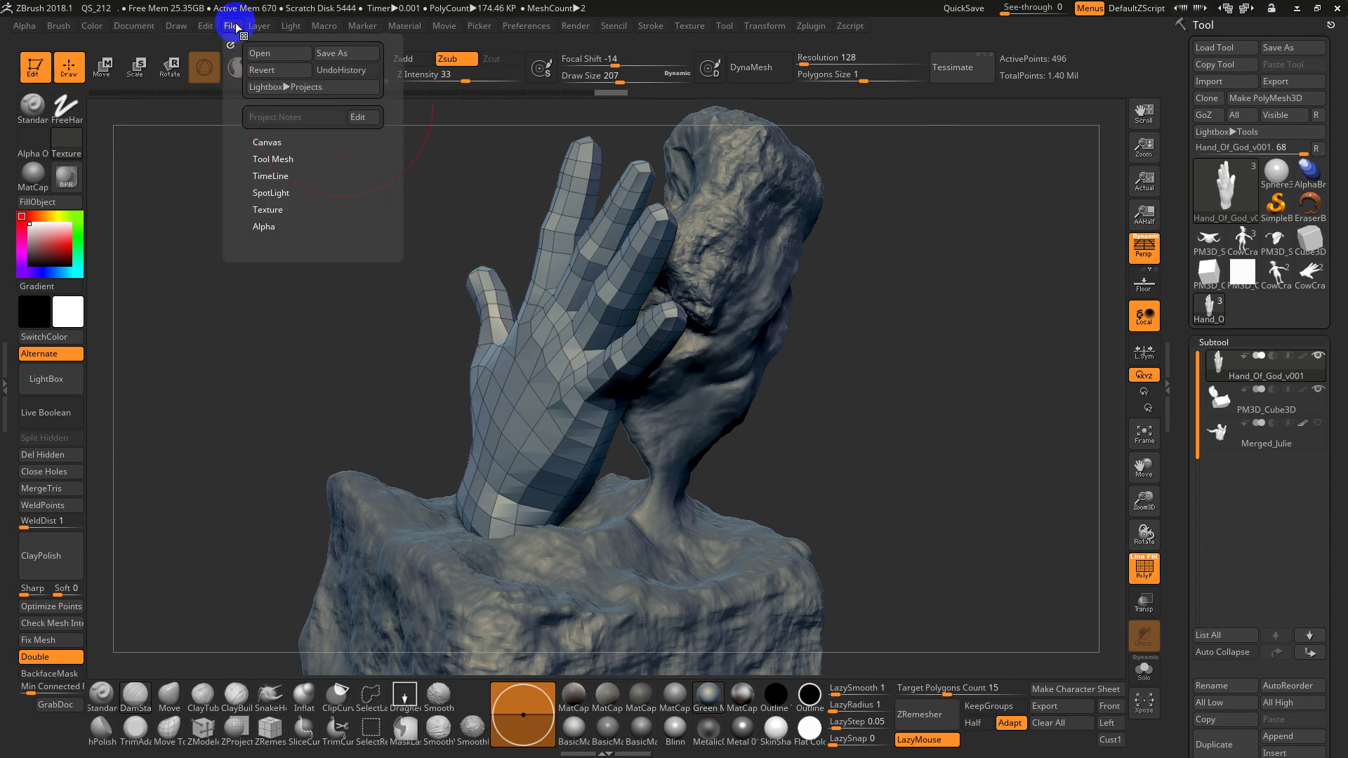
mouse_move(336, 52)
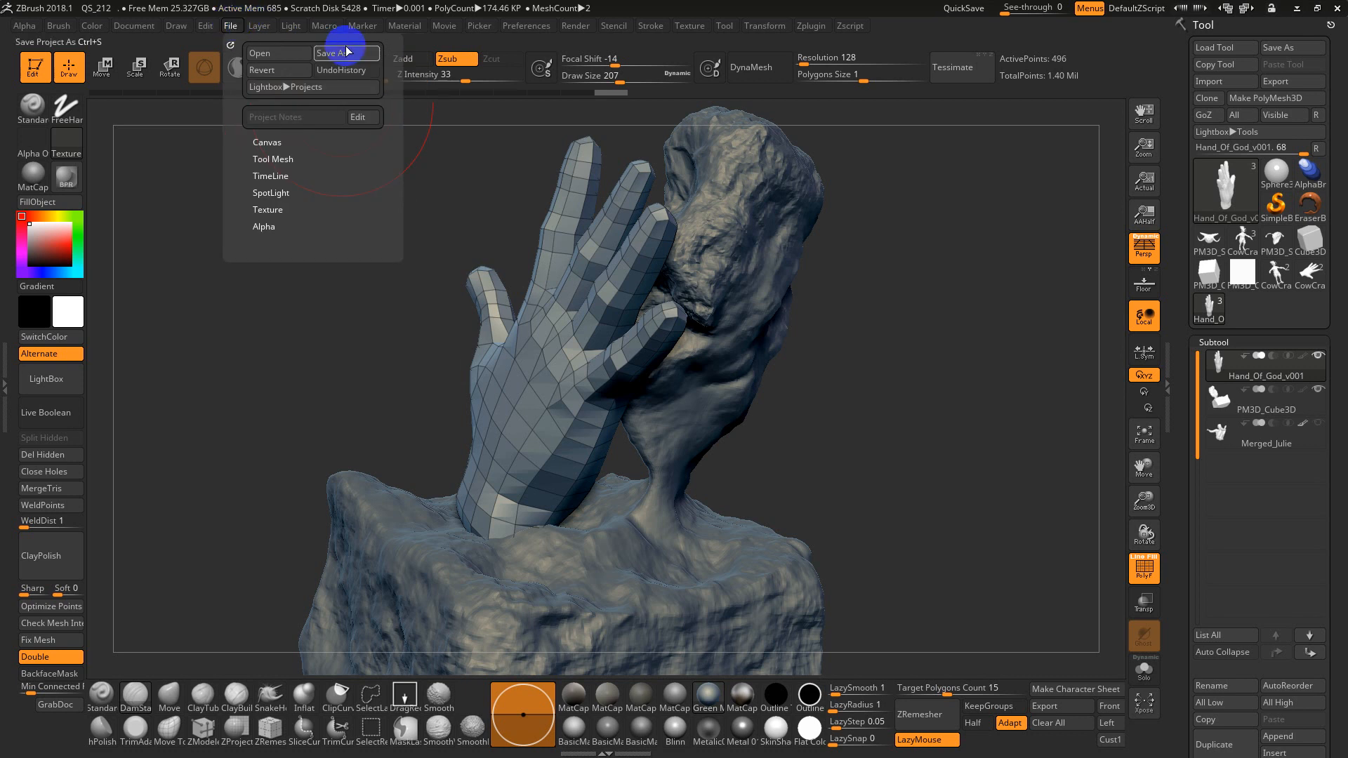
left_click(333, 52)
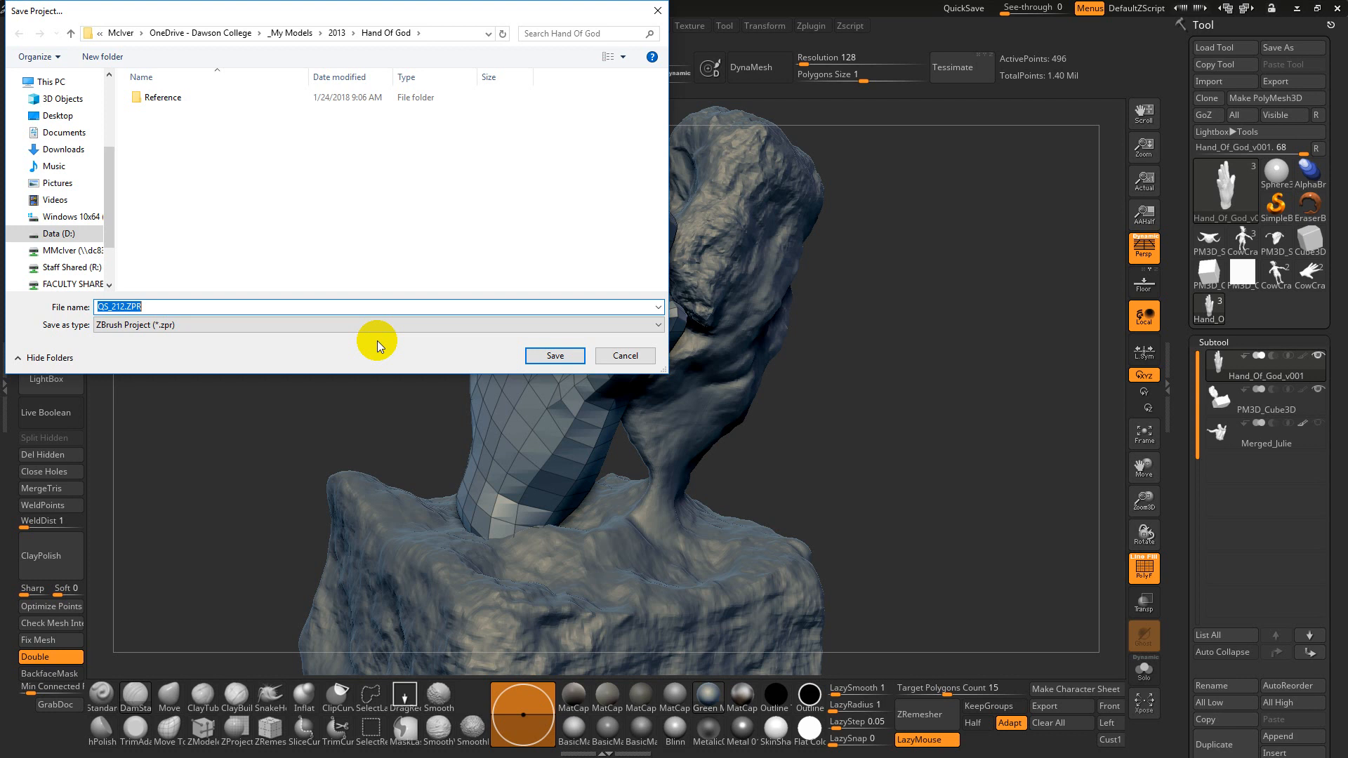
left_click(555, 356)
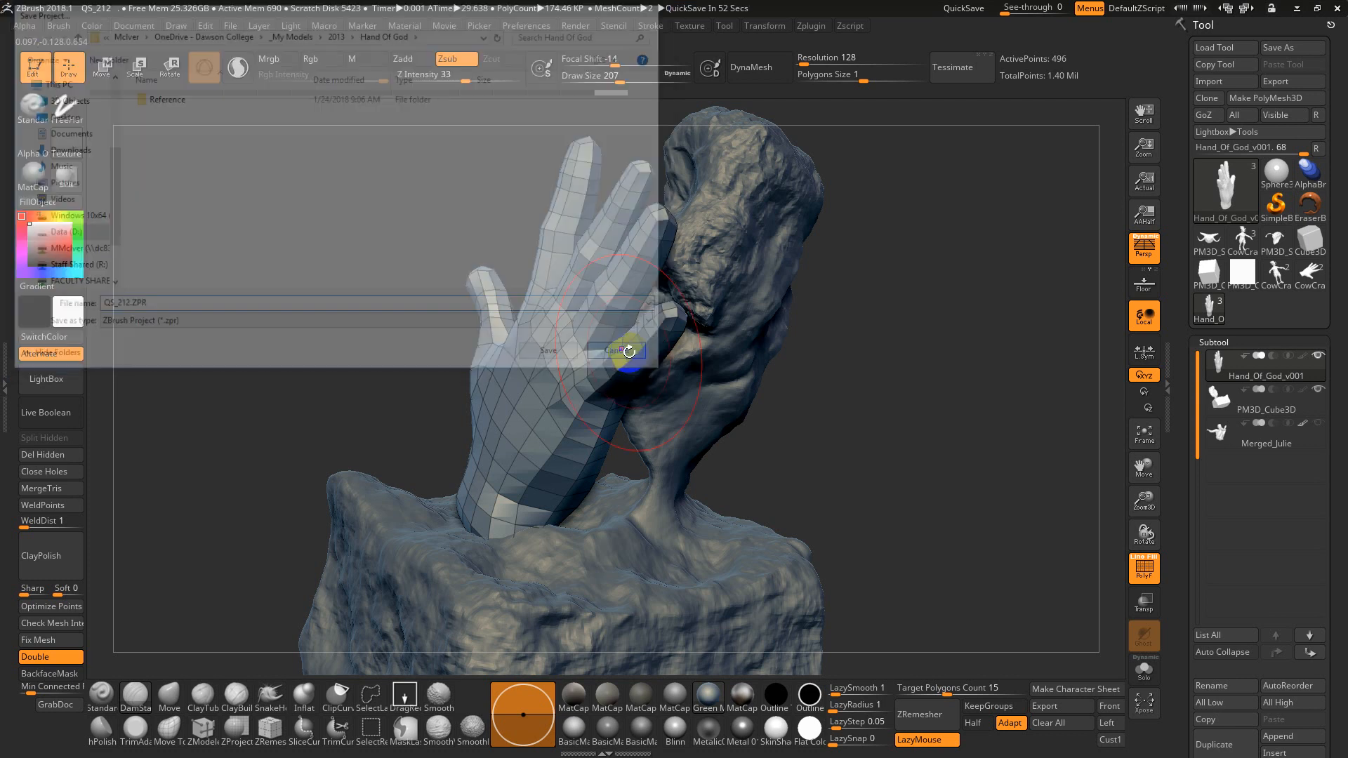
left_click(230, 25)
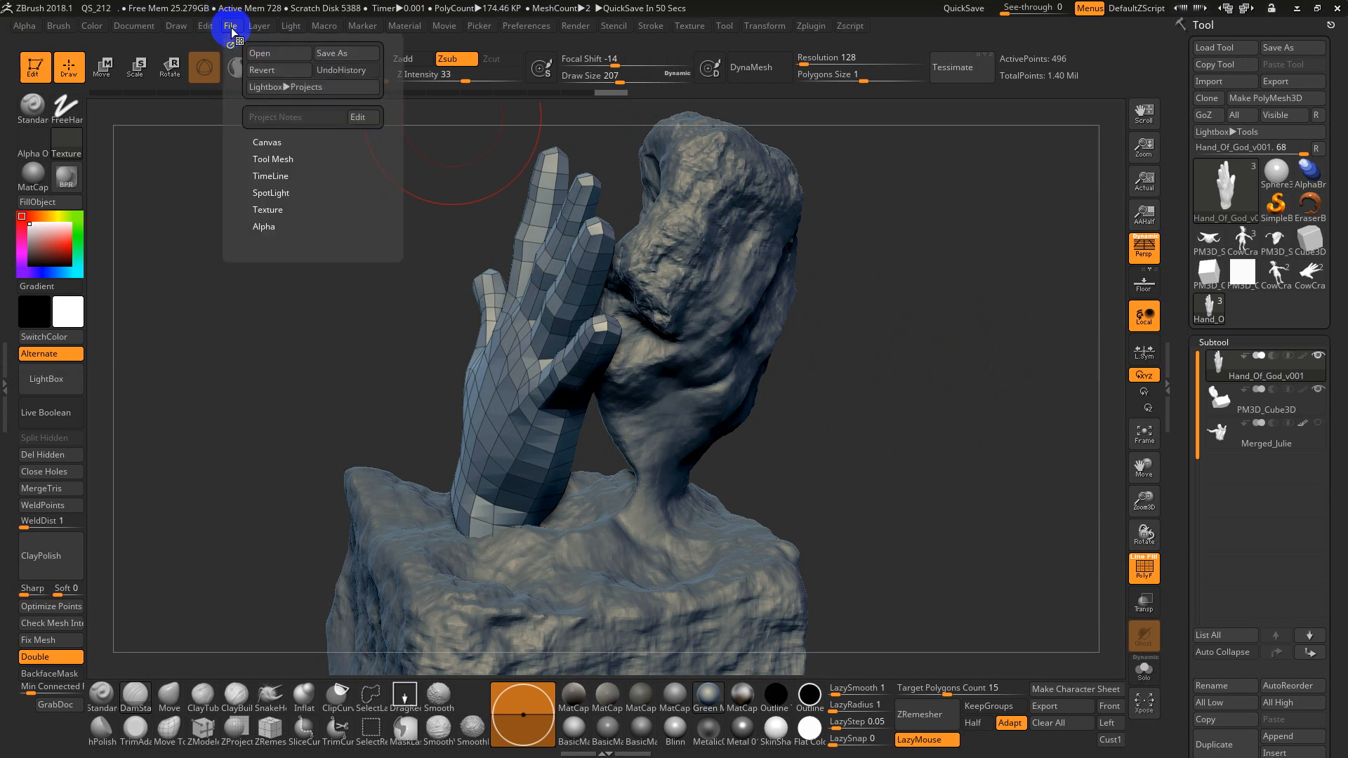
Cancel saving the hand as Hand_Of_God_v001.ZTL, returning to the hand-and-rock scene.
left_click(333, 53)
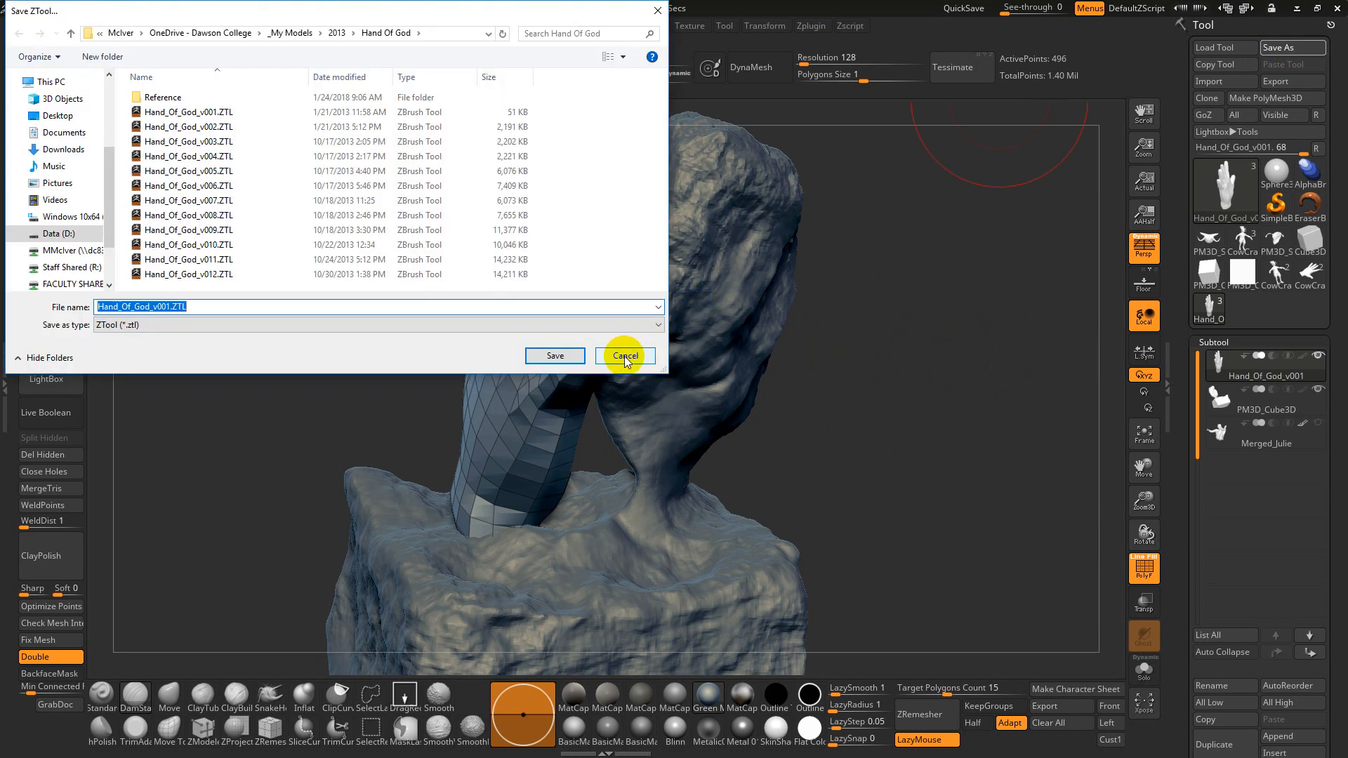
left_click(625, 355)
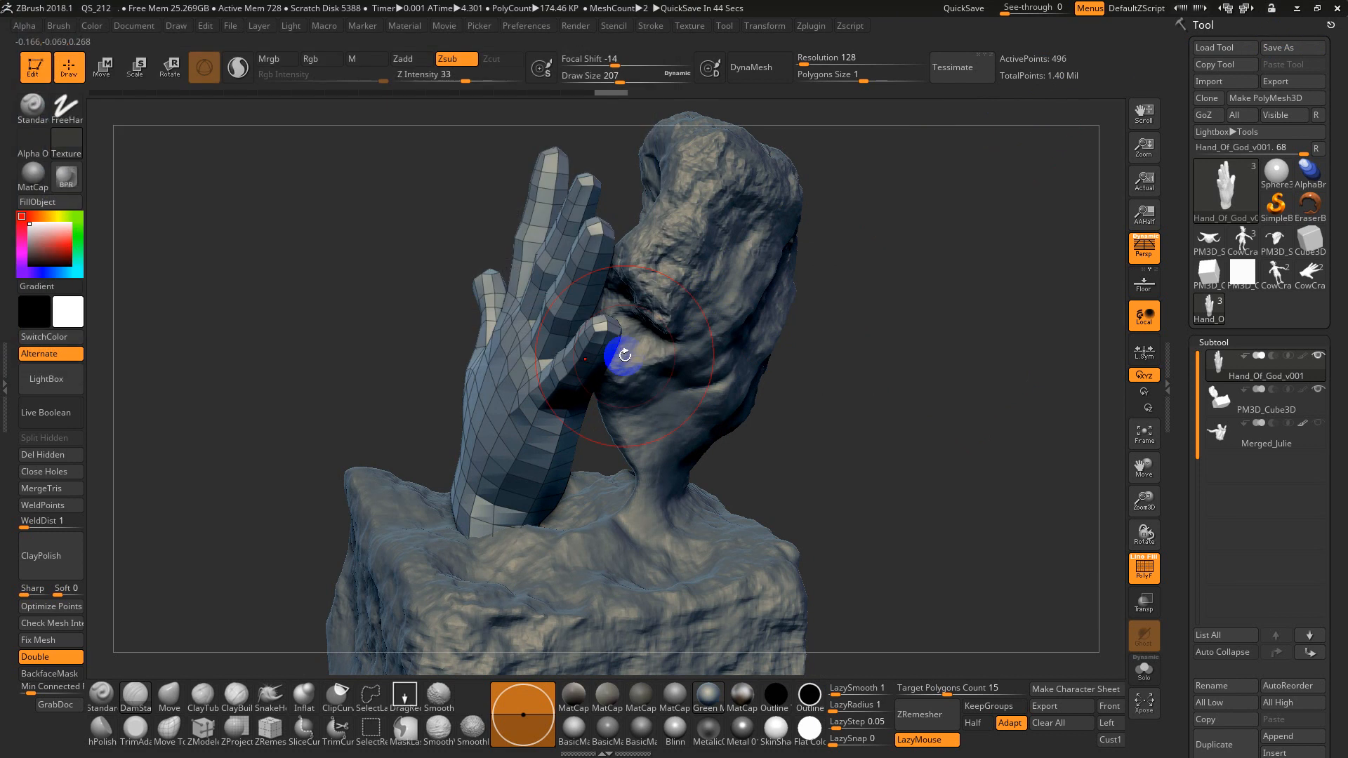
mouse_move(865, 350)
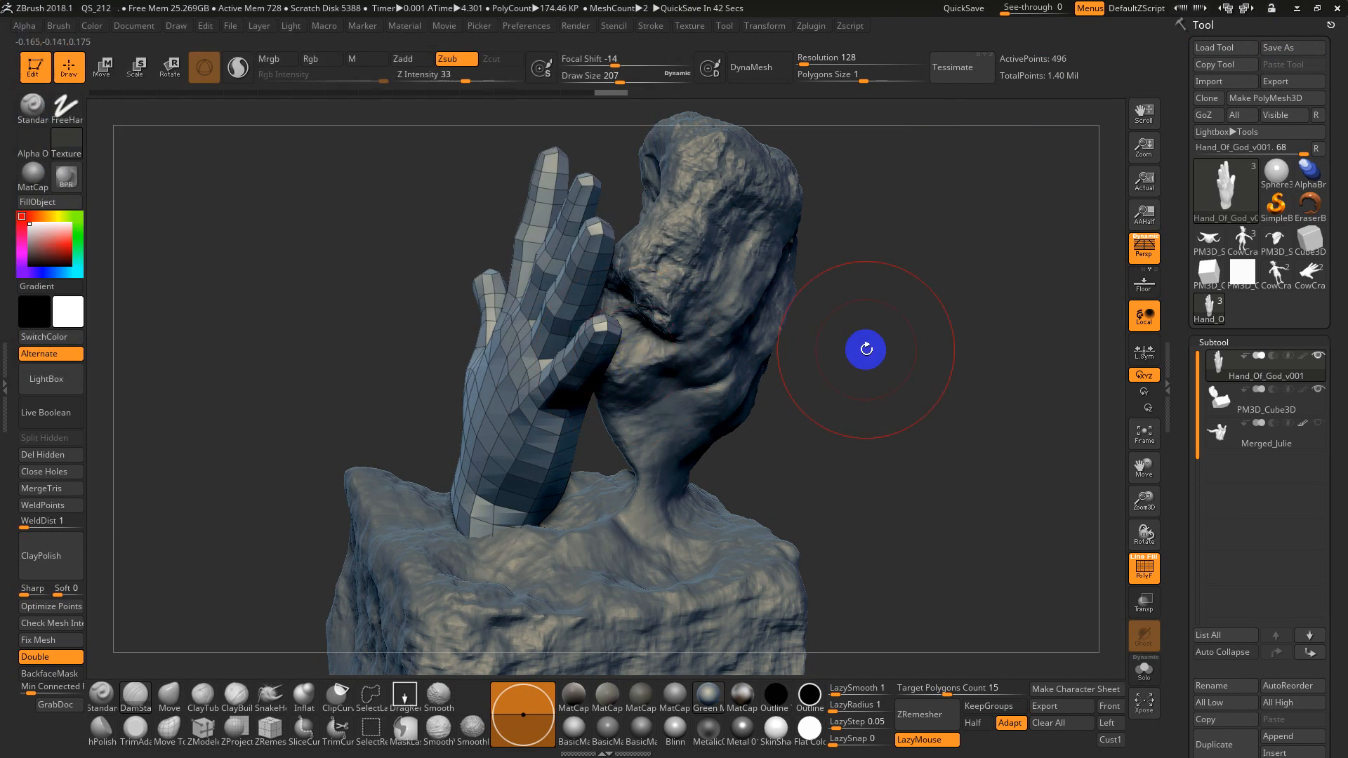